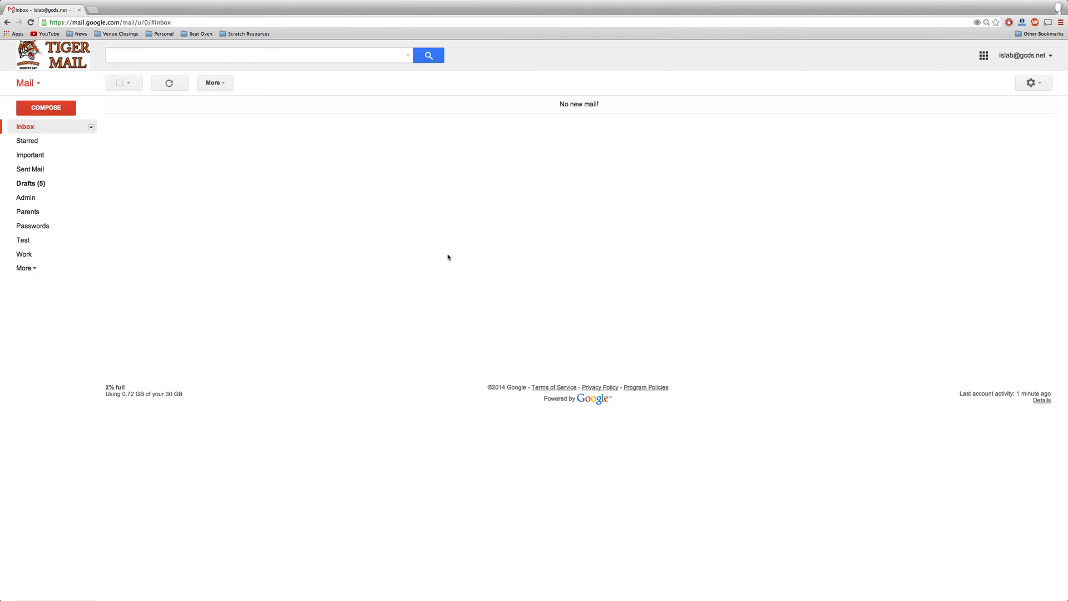
mouse_move(993, 57)
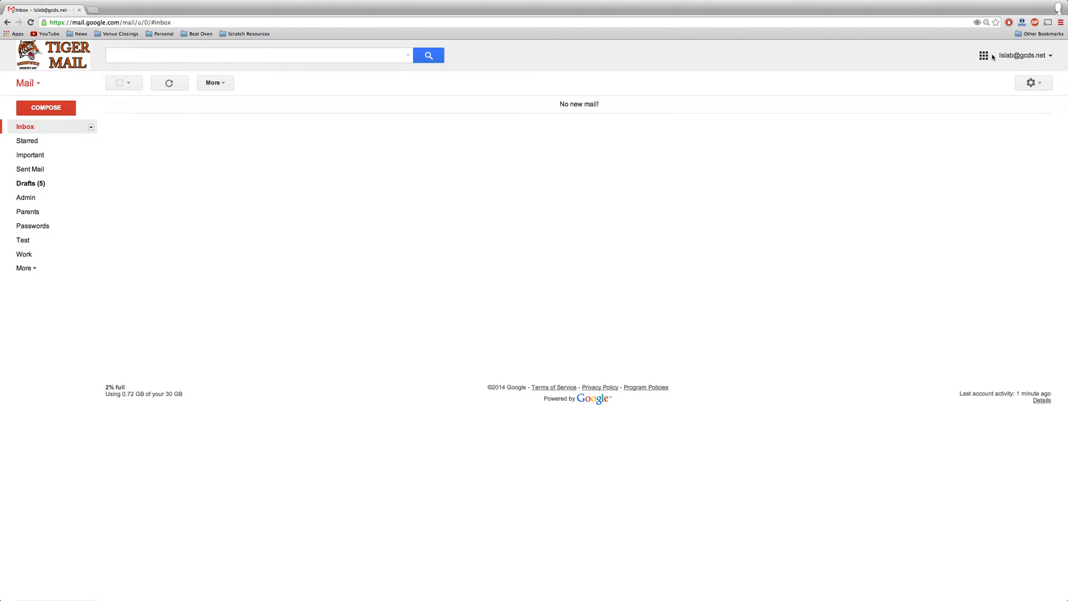
- Launch Google Drive from Gmail's Google apps menu
left_click(983, 55)
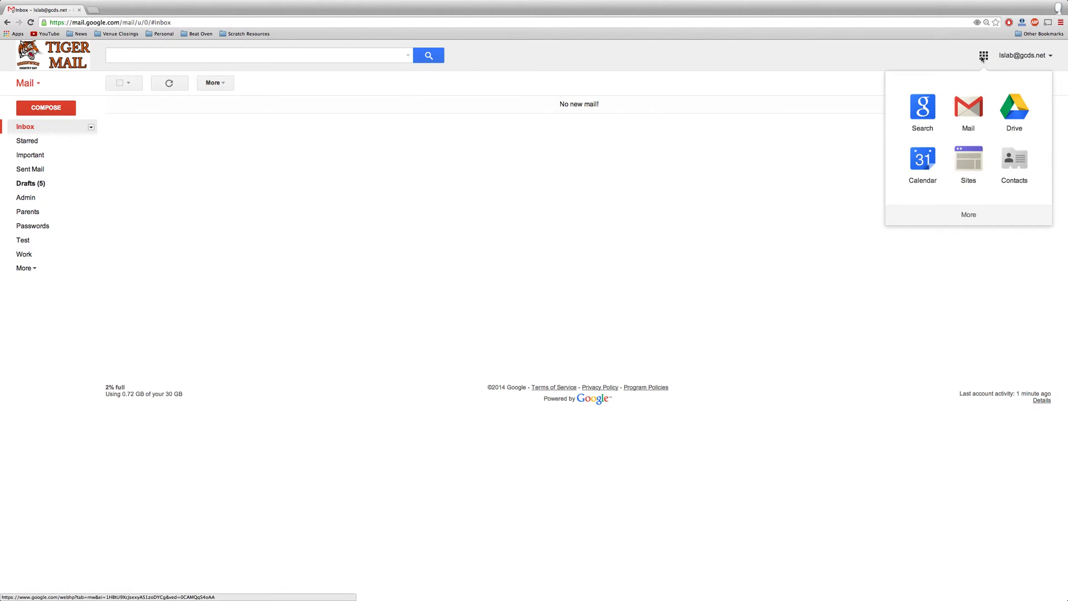
left_click(1014, 109)
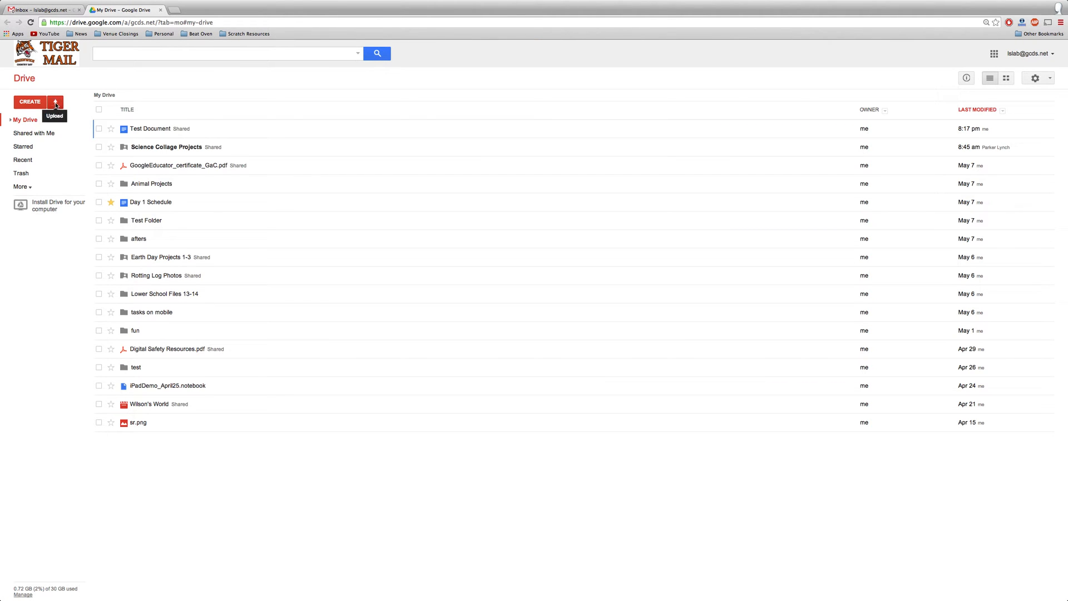
- Upload the Word document from Documents so it tops the My Drive list
left_click(55, 101)
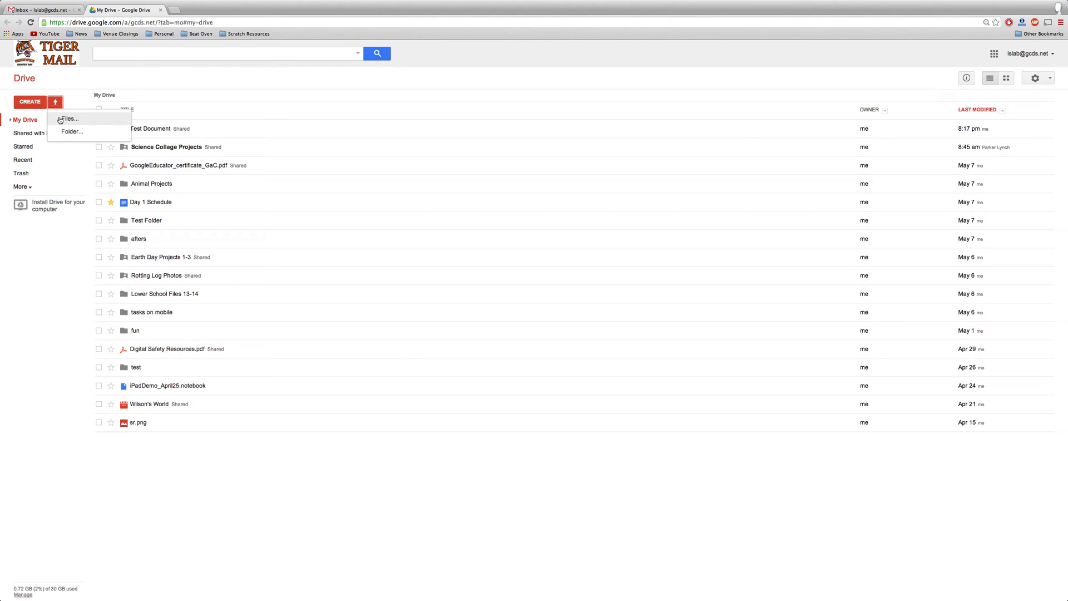
left_click(68, 119)
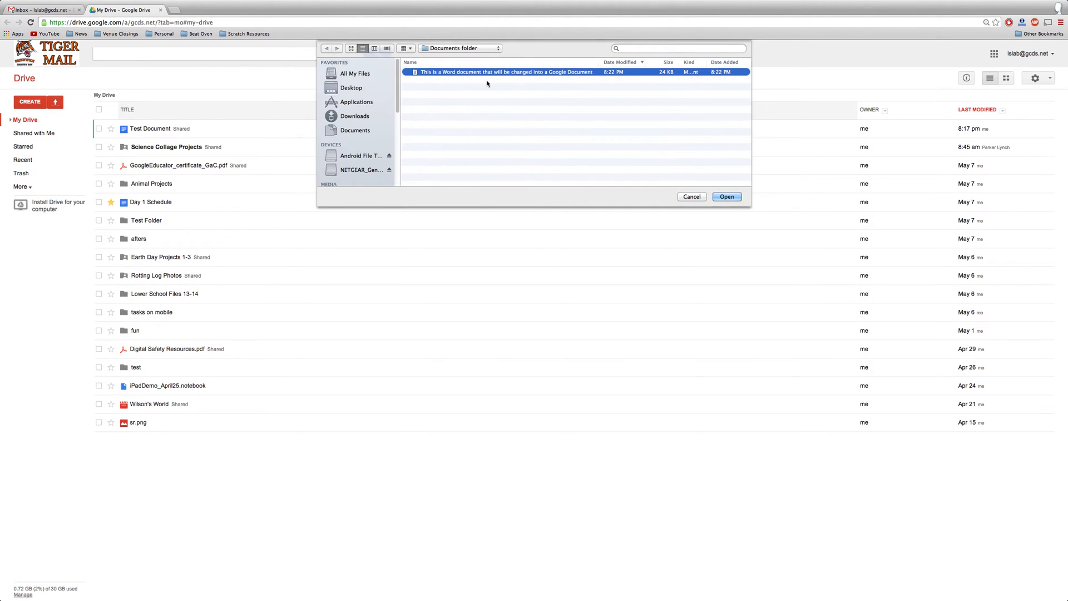
left_click(726, 196)
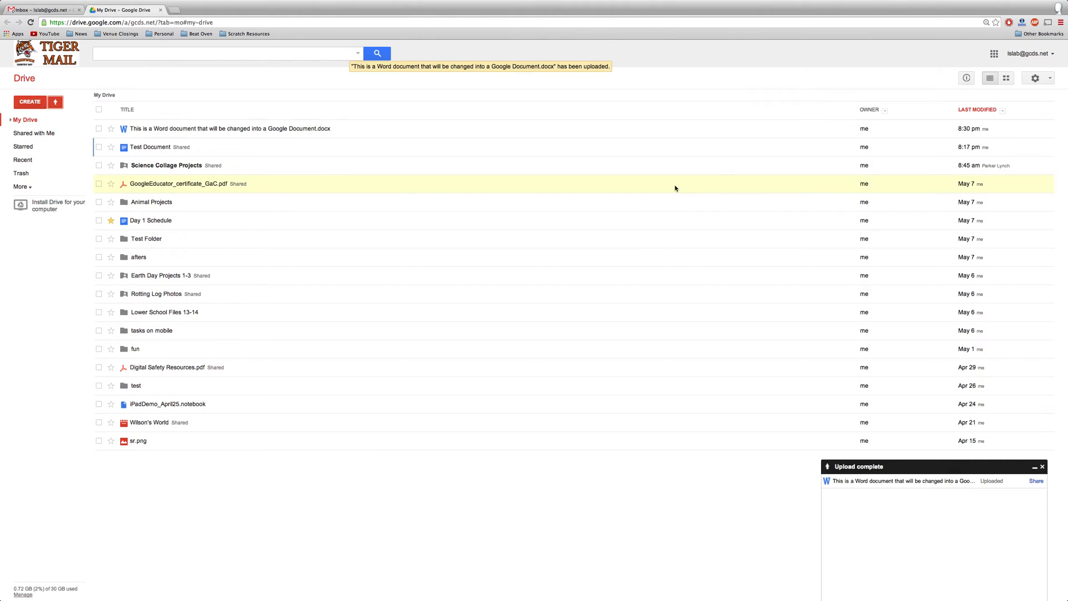
left_click(230, 128)
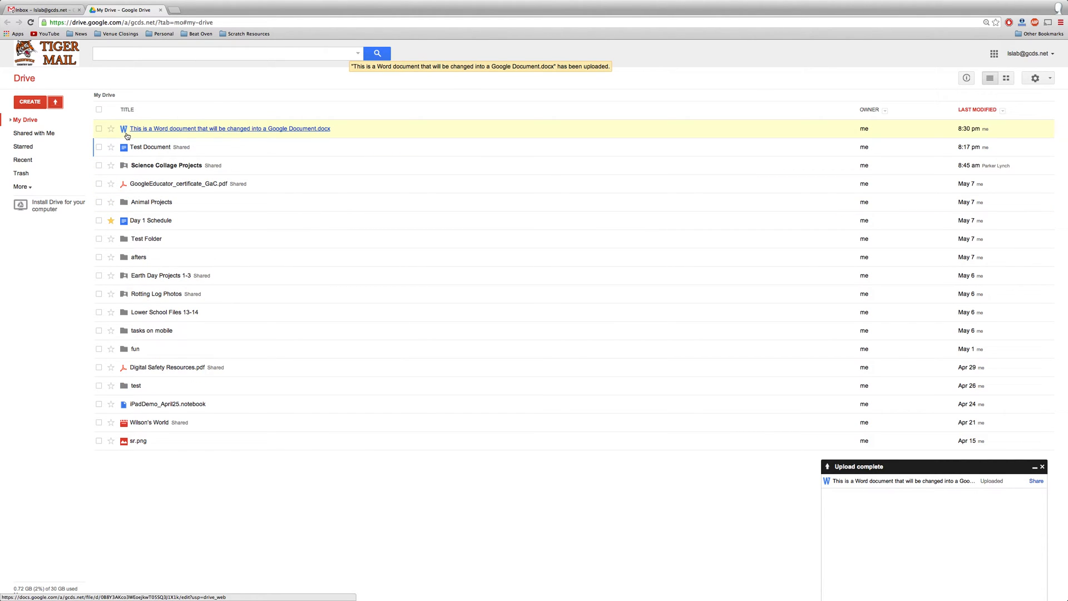
mouse_move(249, 124)
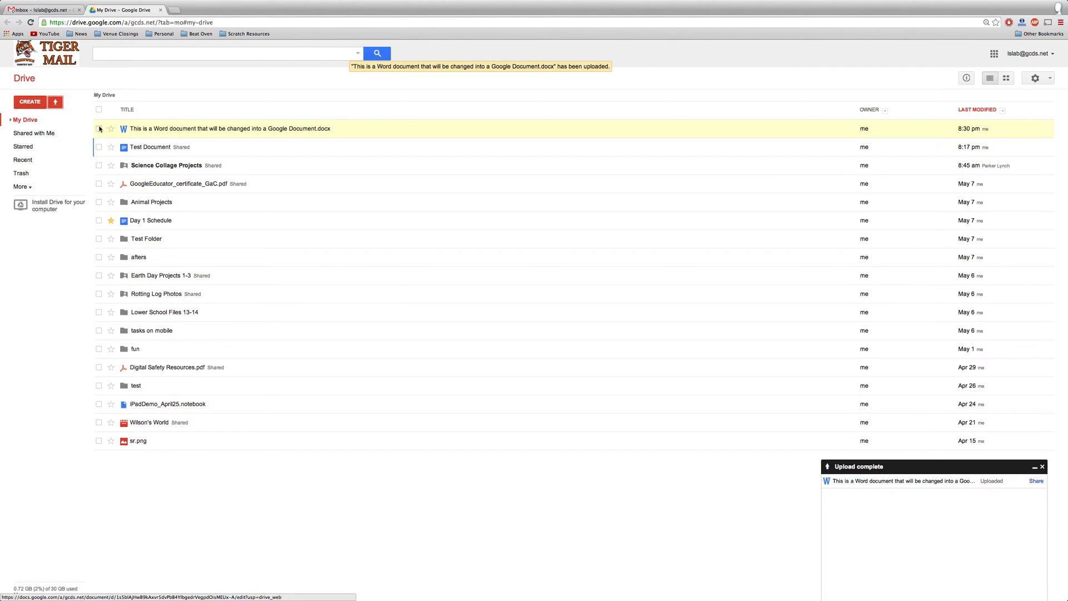
- Convert the uploaded .docx with Open with Google Docs, then close that document's tab
left_click(99, 128)
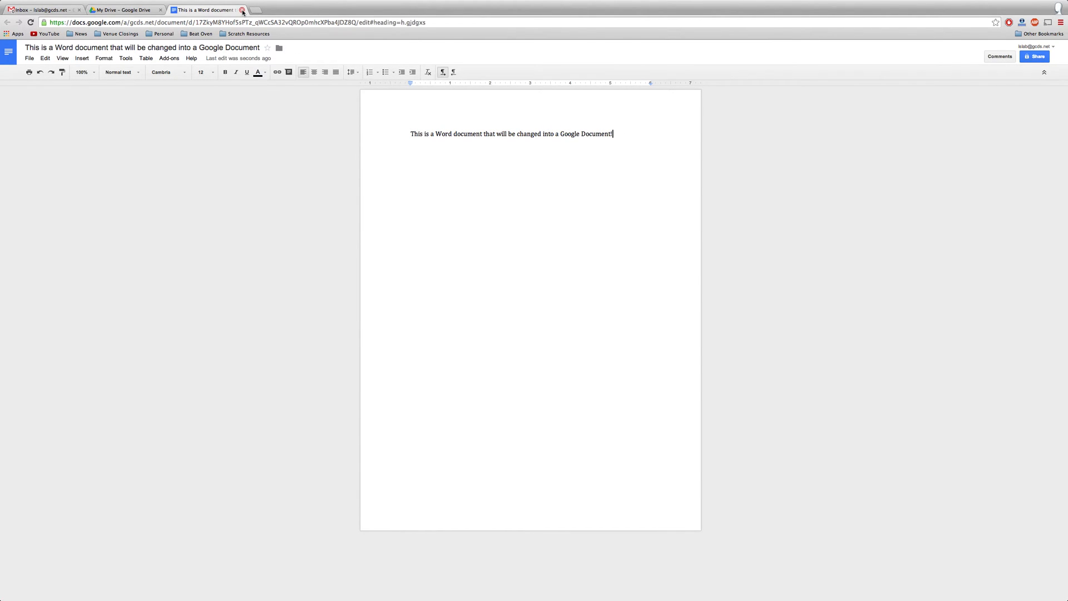
left_click(242, 9)
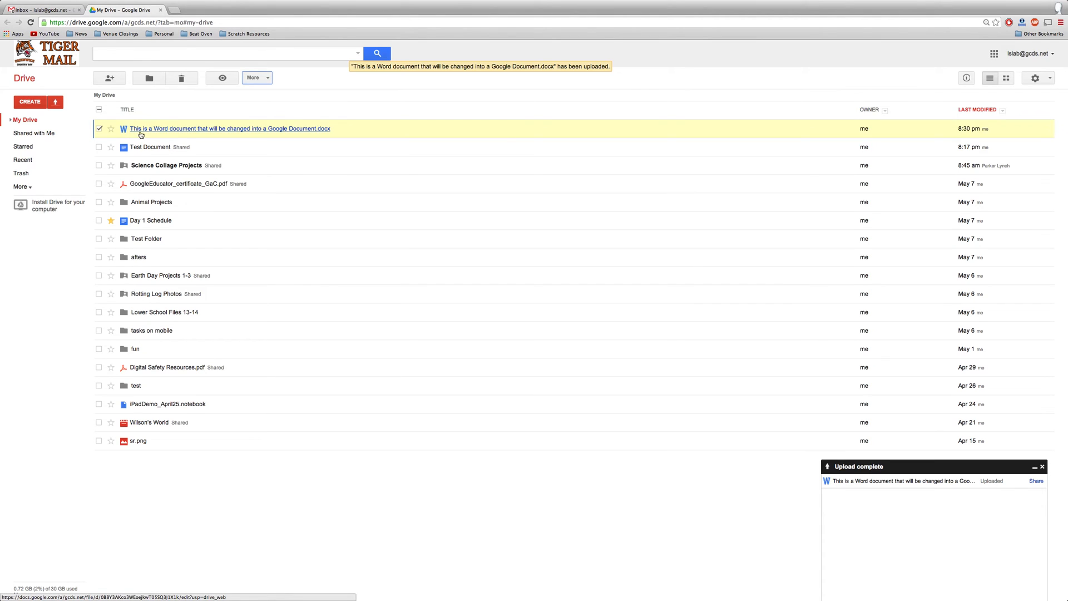
mouse_move(274, 94)
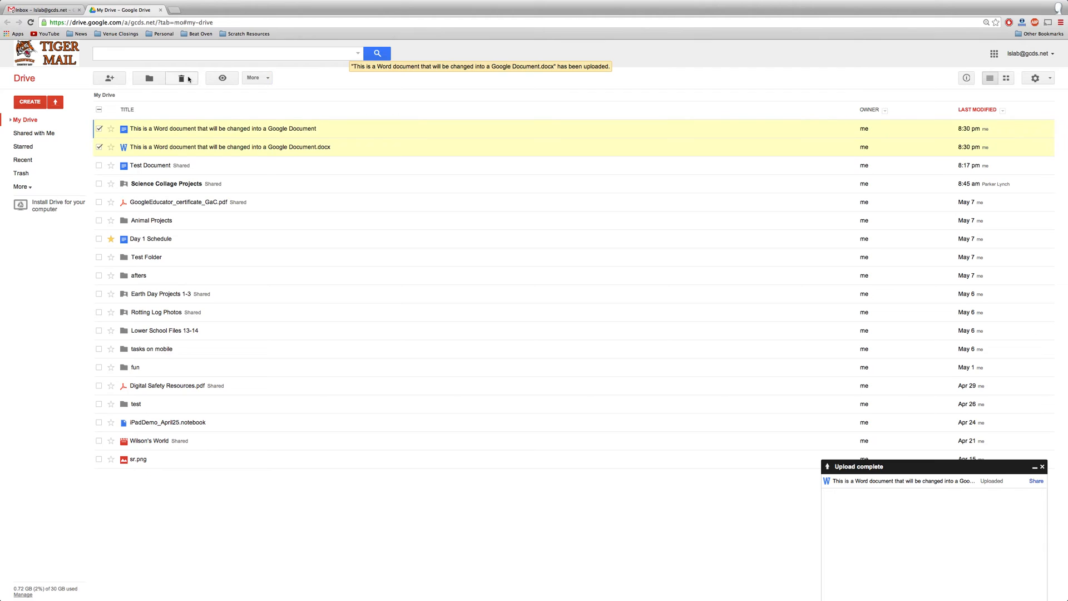
- Move the Word file and its converted Google Doc to Trash
left_click(182, 78)
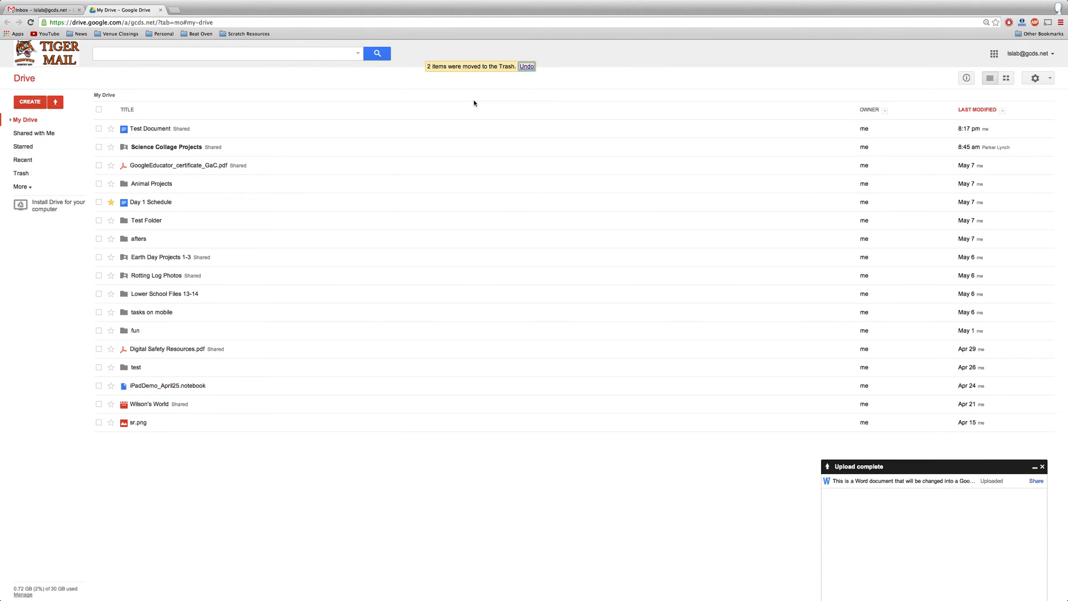
mouse_move(909, 104)
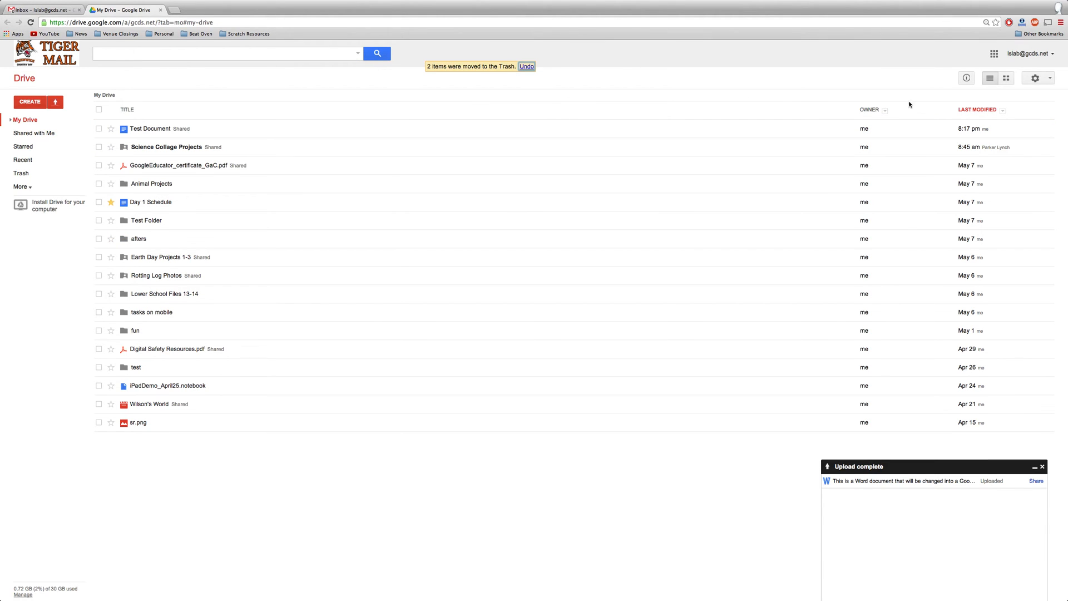
mouse_move(1025, 100)
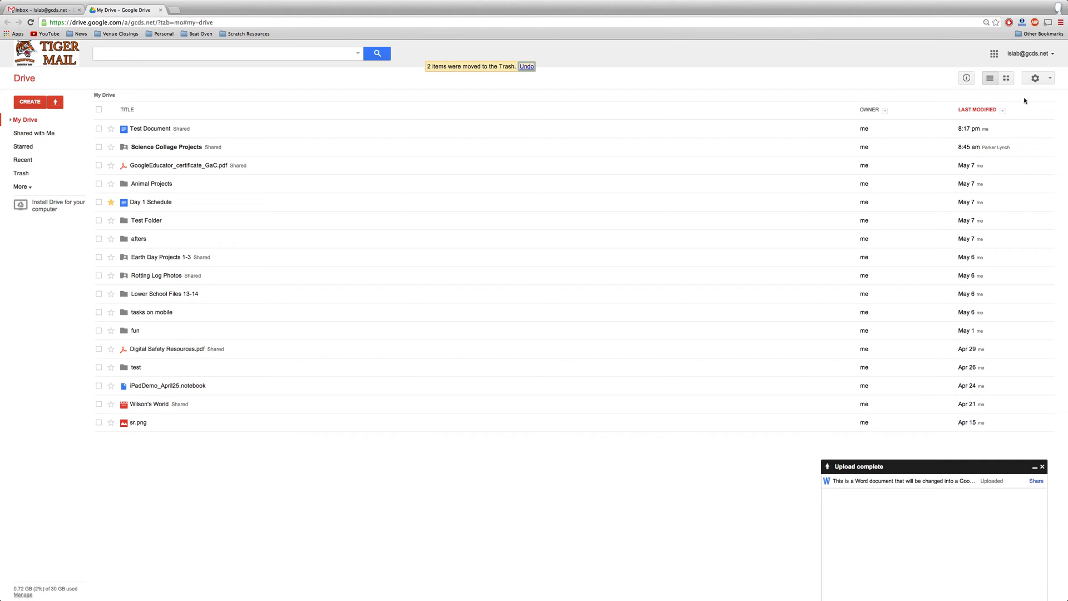
- Enable 'Convert uploaded files to Google Docs format' in the gear menu's Upload settings, and confirm it is checked
left_click(1035, 78)
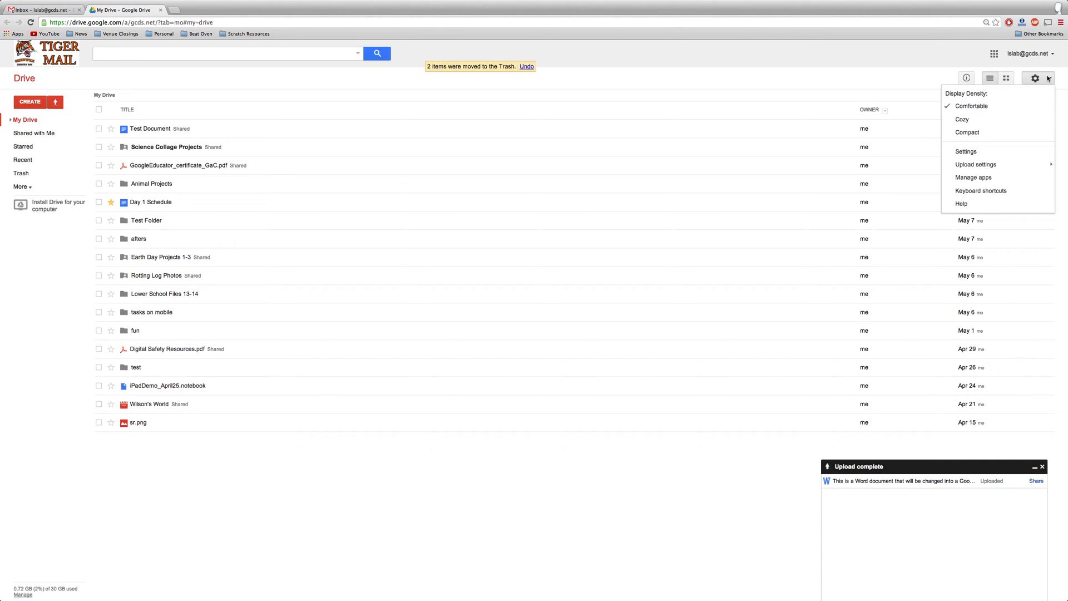
mouse_move(1007, 137)
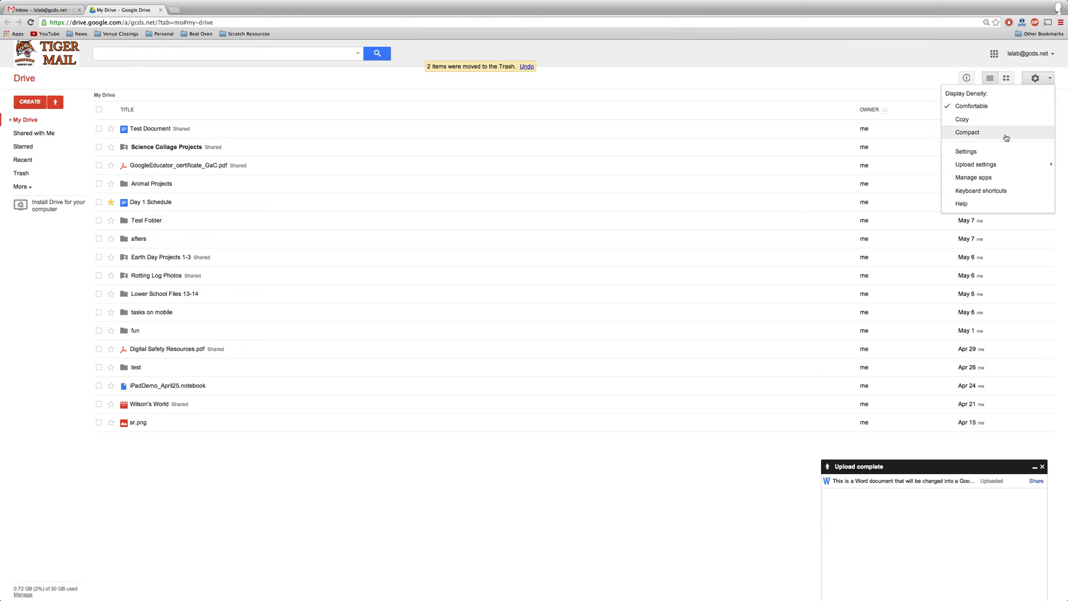
mouse_move(975, 164)
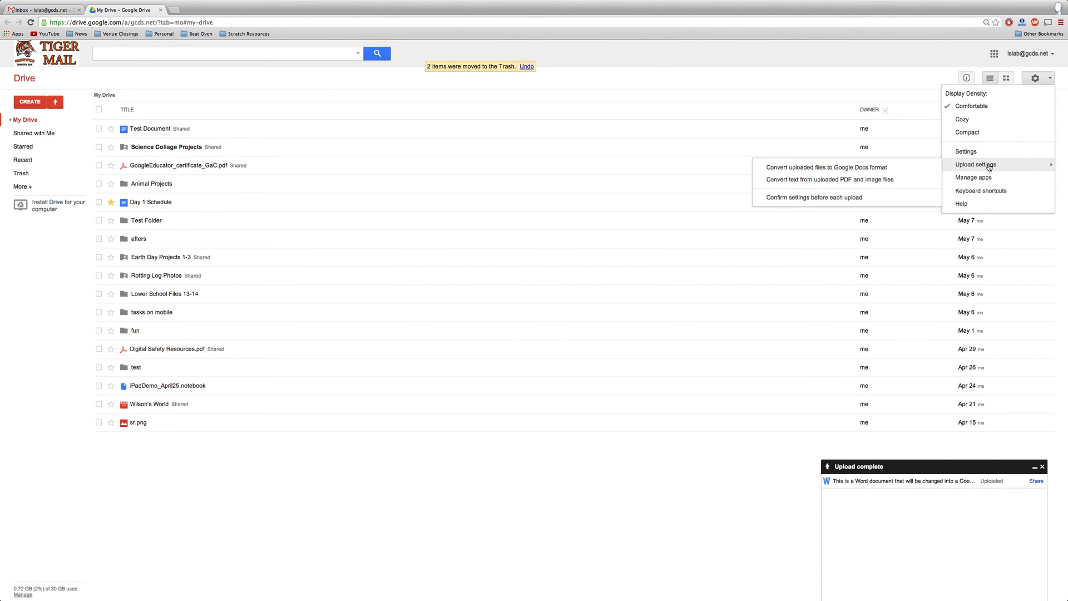
mouse_move(826, 167)
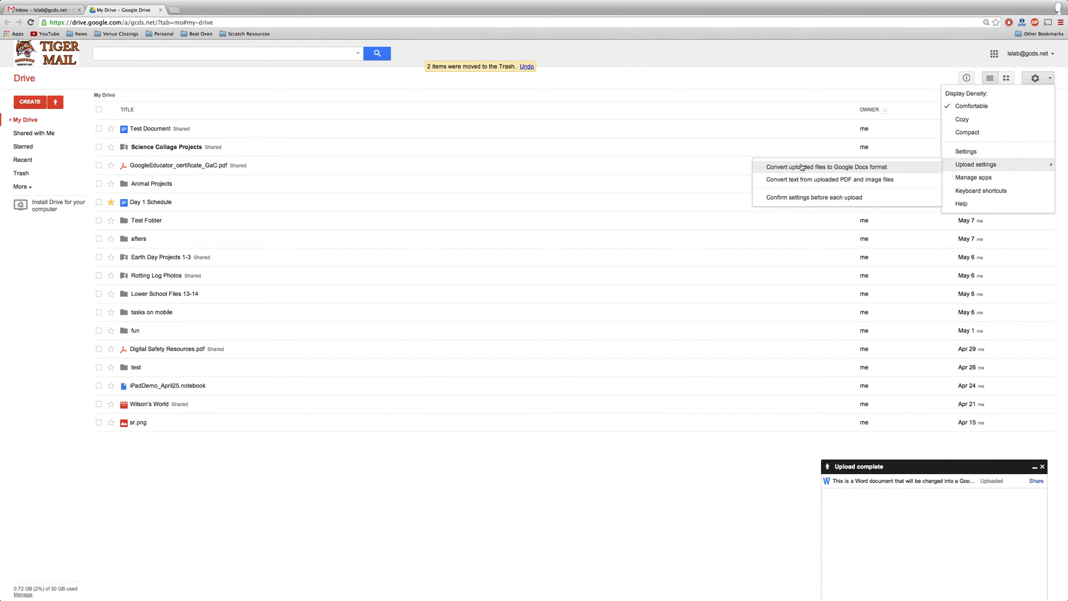
mouse_move(889, 170)
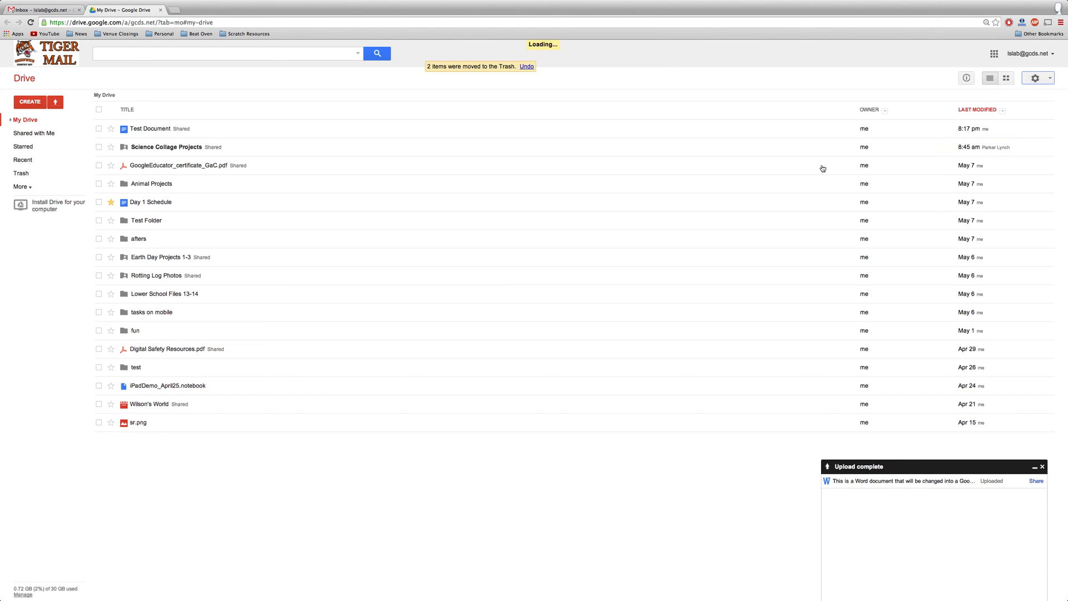
left_click(1035, 78)
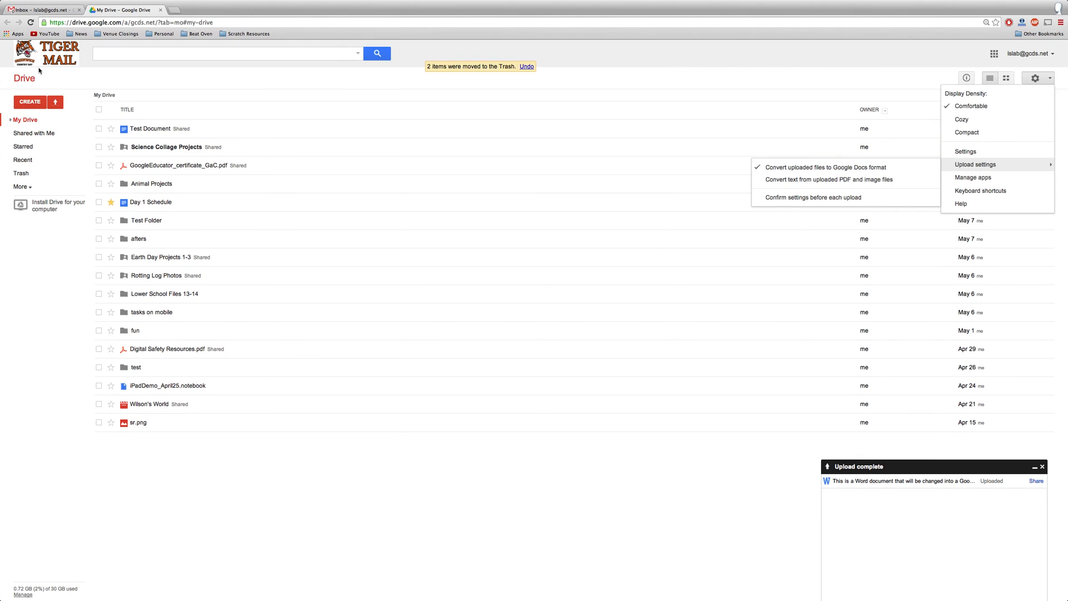
left_click(55, 101)
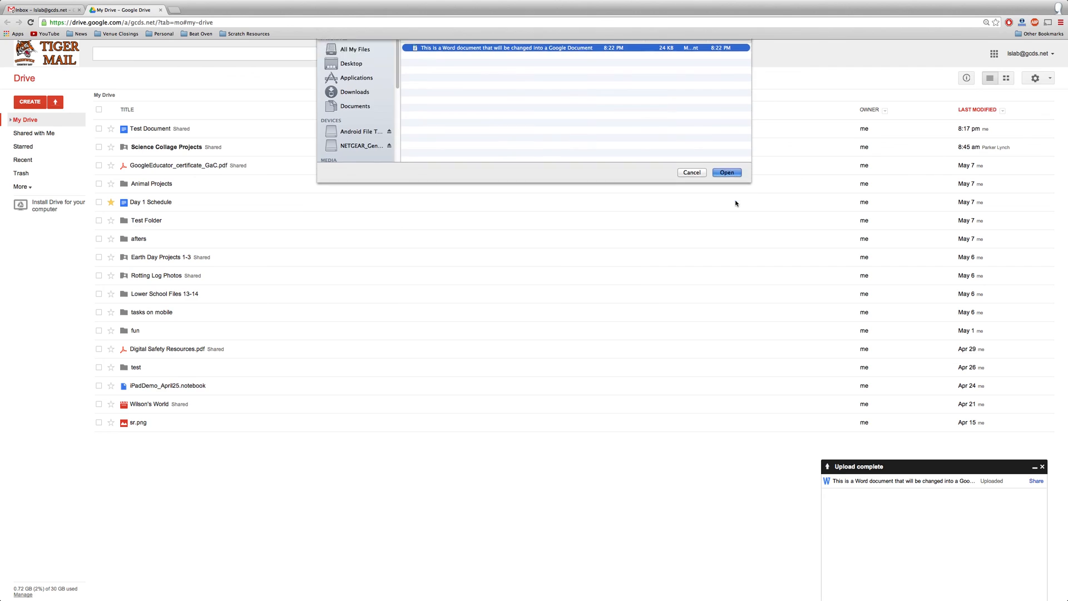
- Re-upload the Word document and open the resulting Google Doc in a new tab
left_click(727, 172)
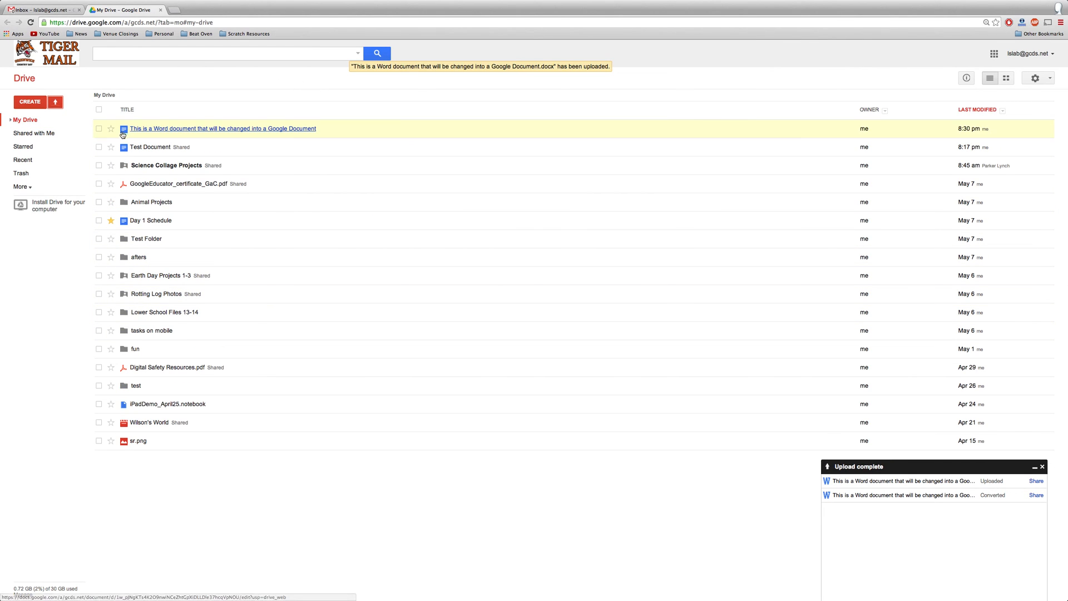
left_click(222, 127)
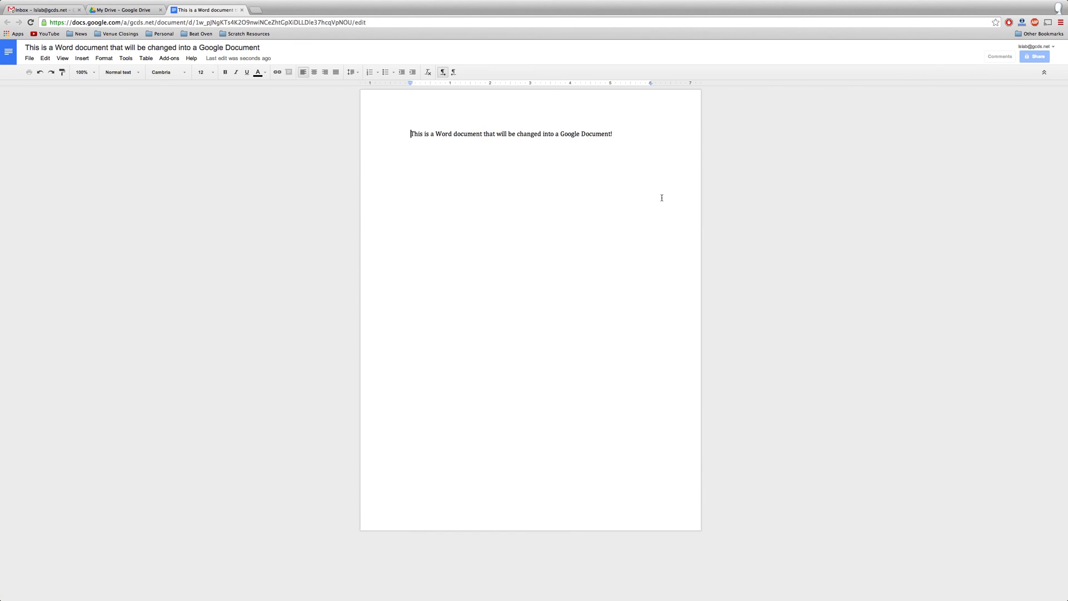